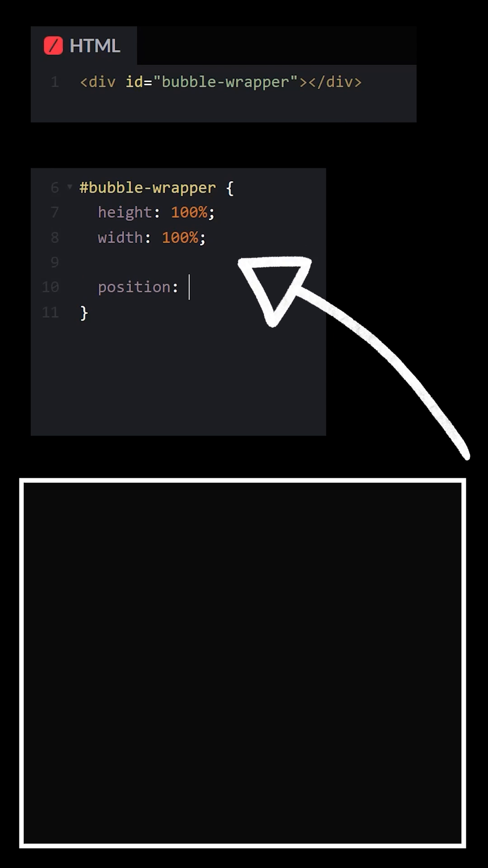
type("fixed;")
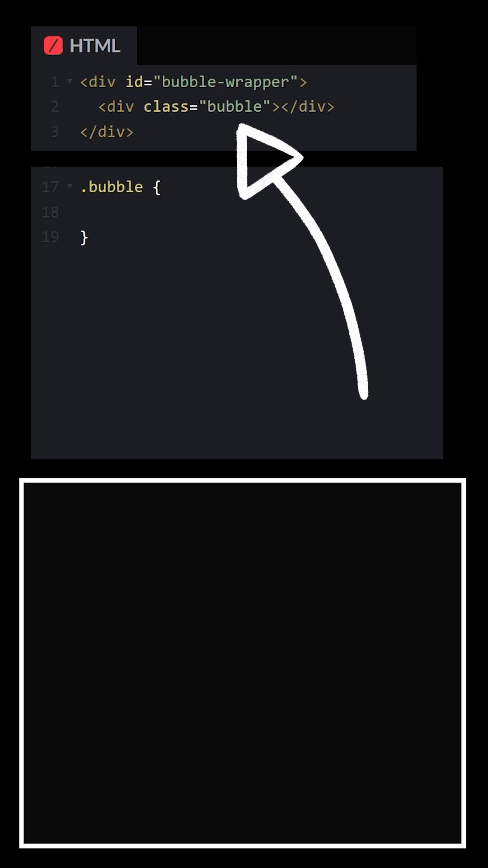
type("height: max(300px, 30vw);")
type("position: absolute;")
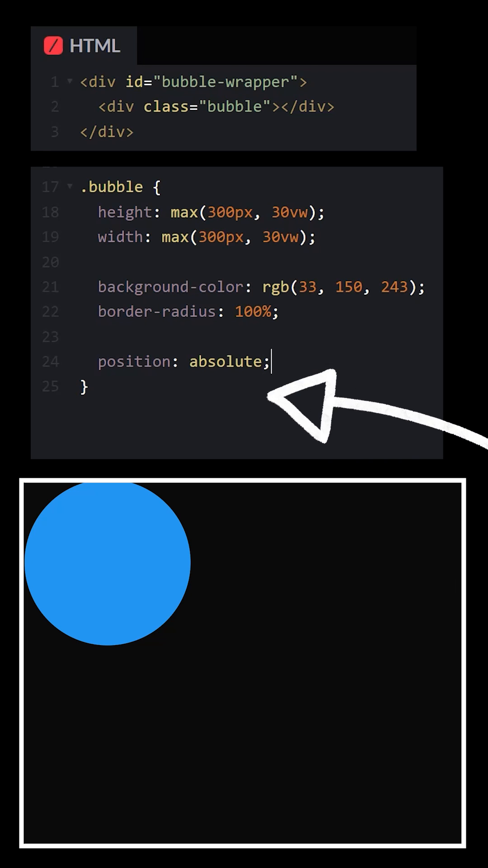
type("left: 50%;")
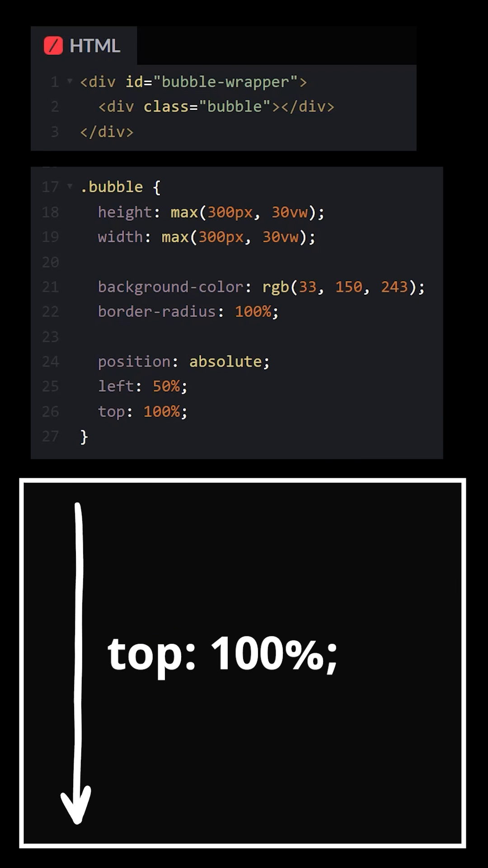